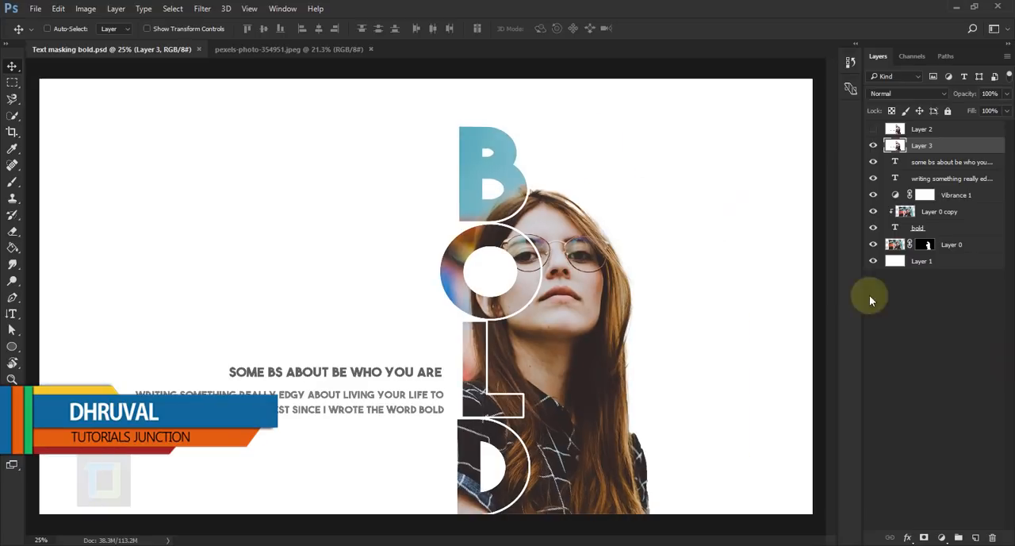
# Step: Switch to the original pexels-photo-354951.jpeg portrait document
pyautogui.click(288, 49)
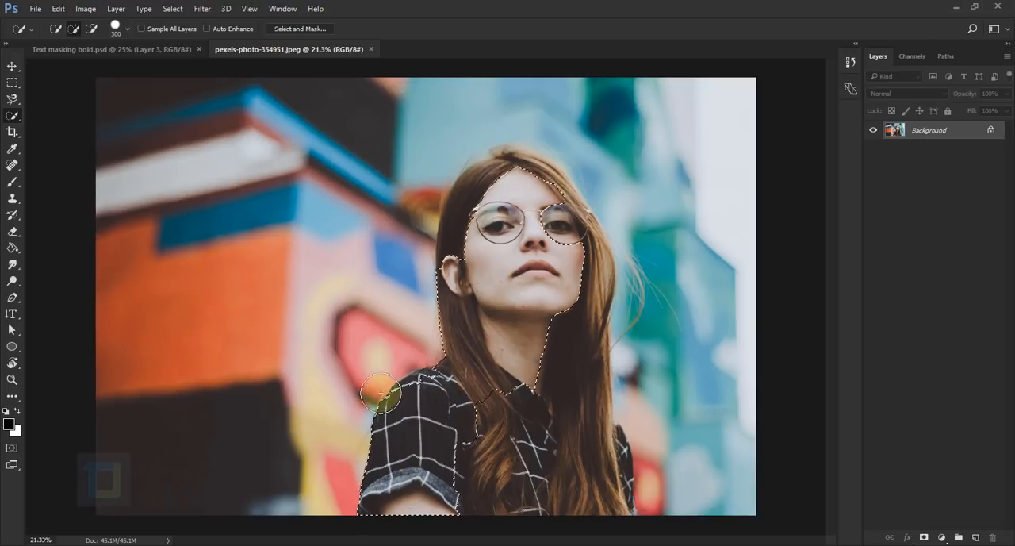
# Step: Extend the quick selection over the woman's body before masking her out
pyautogui.moveTo(384, 392); pyautogui.dragTo(609, 452)
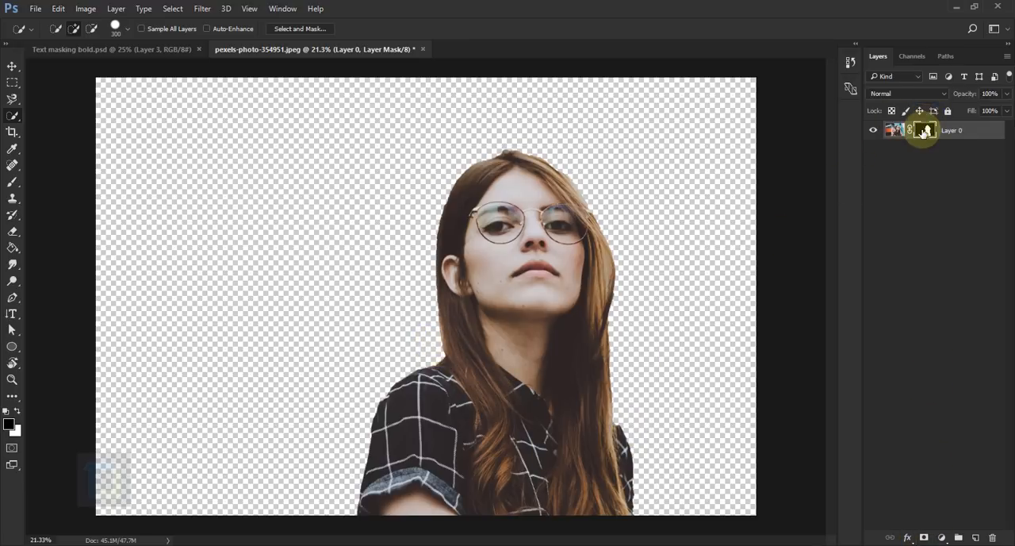
# Step: Refine the layer mask along her chin, hair and head with the Refine Edge Brush and apply it
pyautogui.rightClick(923, 130)
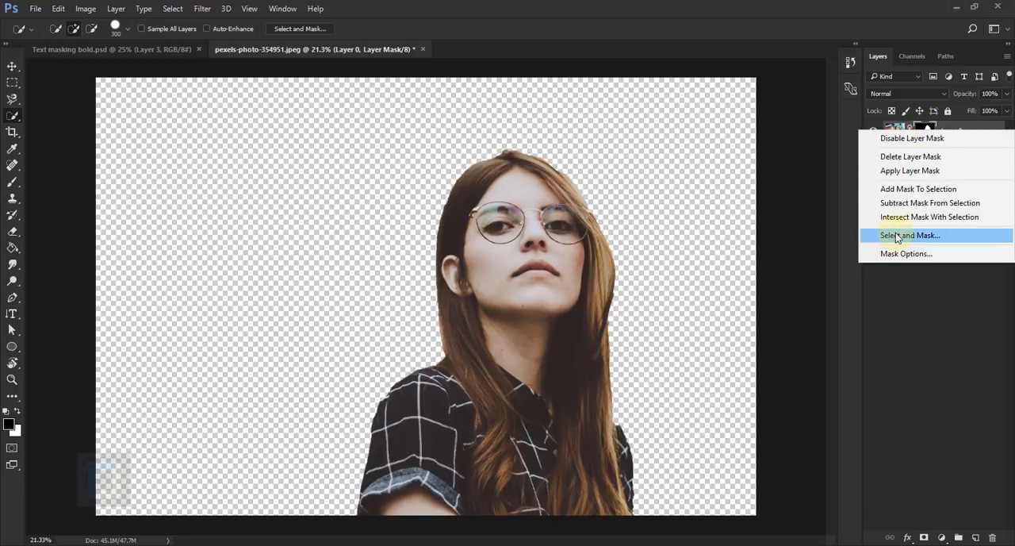
pyautogui.click(910, 235)
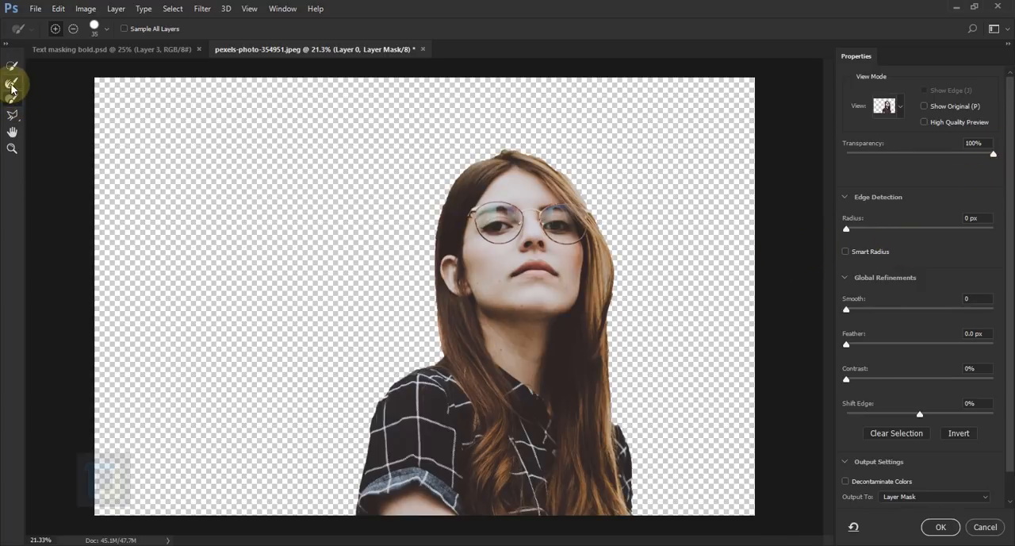
pyautogui.click(524, 295)
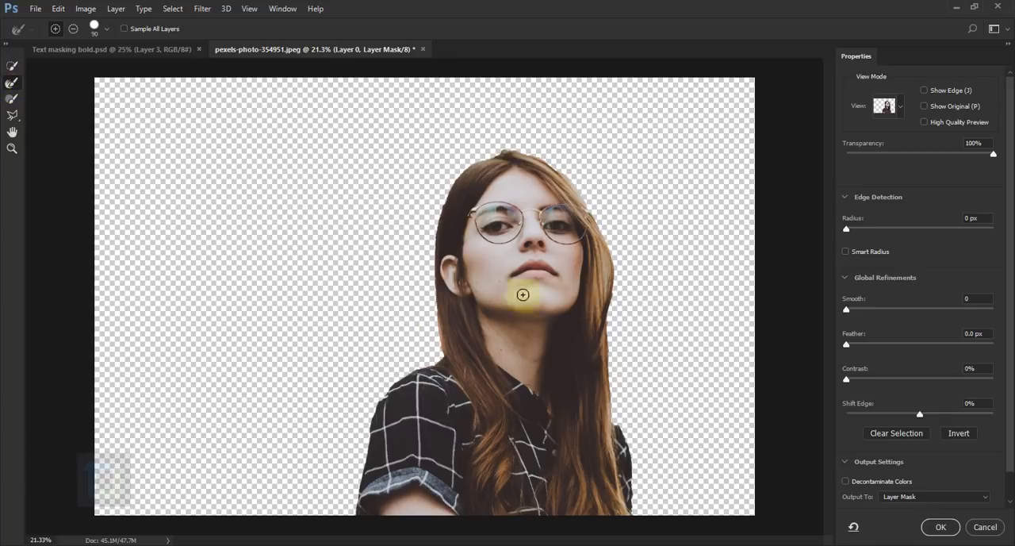
pyautogui.moveTo(524, 295); pyautogui.dragTo(444, 348)
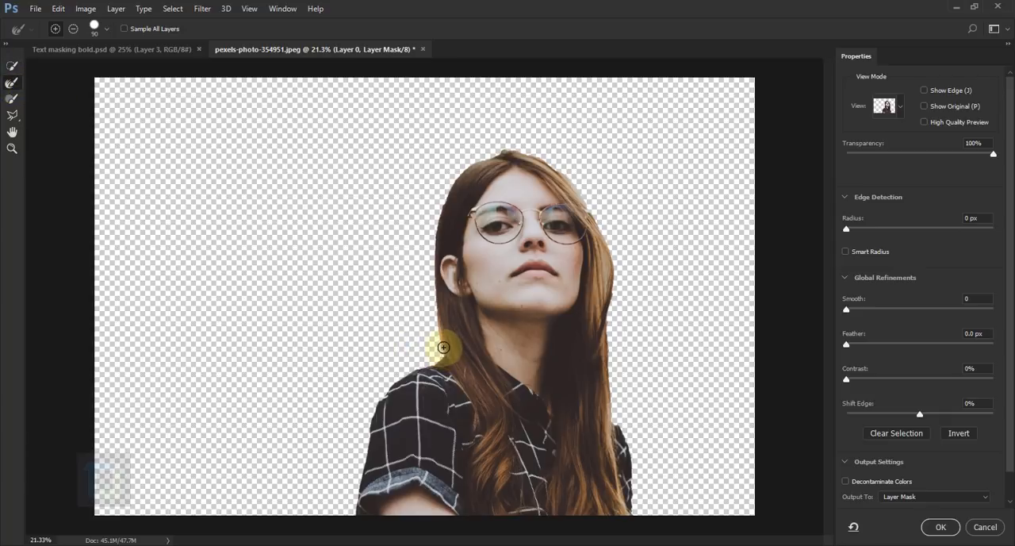
pyautogui.moveTo(444, 347); pyautogui.dragTo(434, 248)
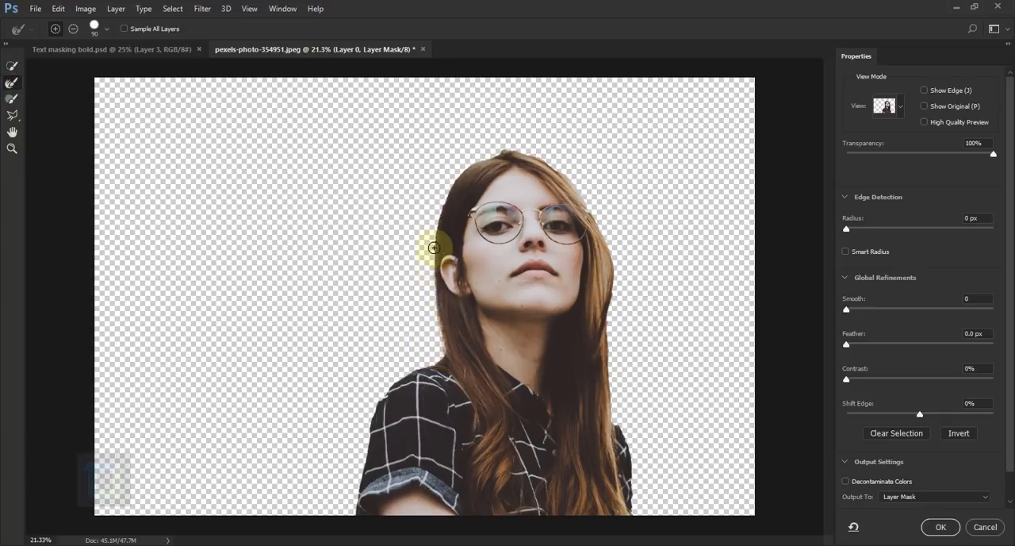
pyautogui.moveTo(435, 248); pyautogui.dragTo(489, 150)
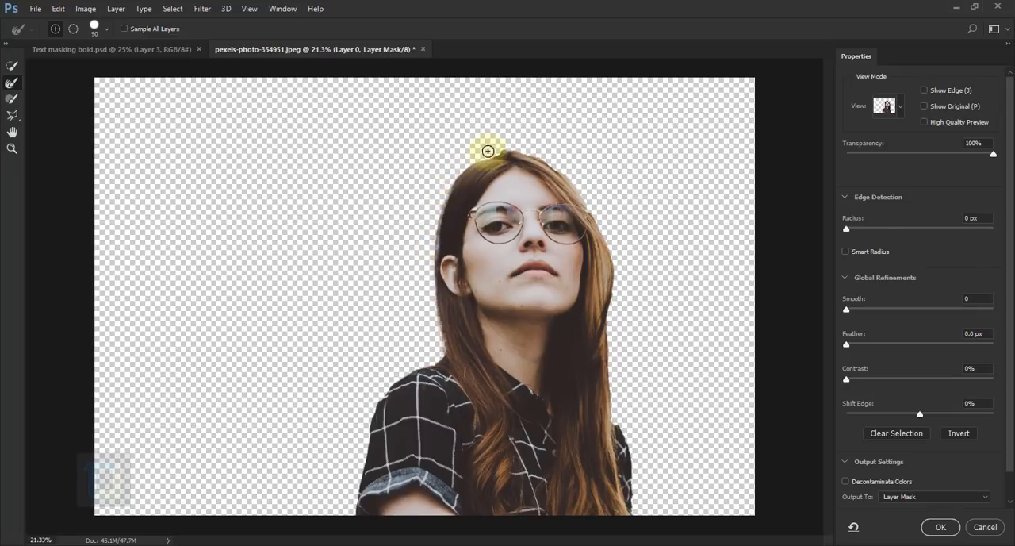
pyautogui.moveTo(489, 151); pyautogui.dragTo(611, 263)
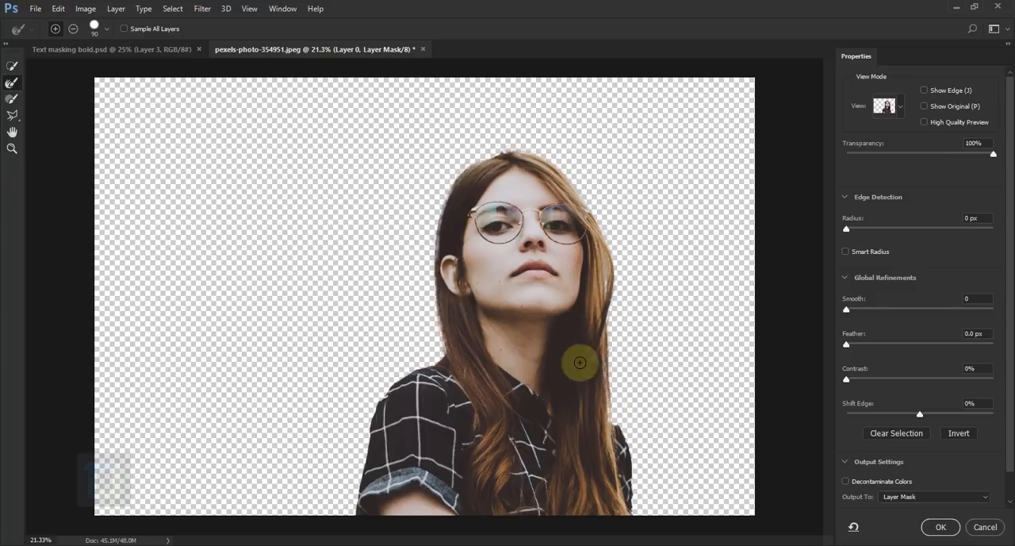
pyautogui.click(939, 527)
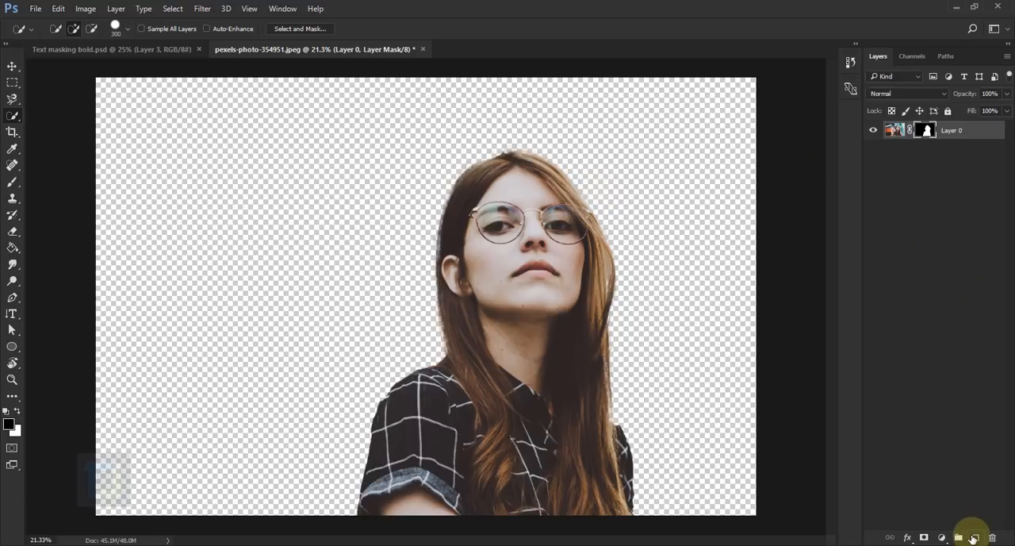
# Step: Add a white background layer, duplicate Layer 0 as 'back up', and reposition the woman
pyautogui.click(971, 536)
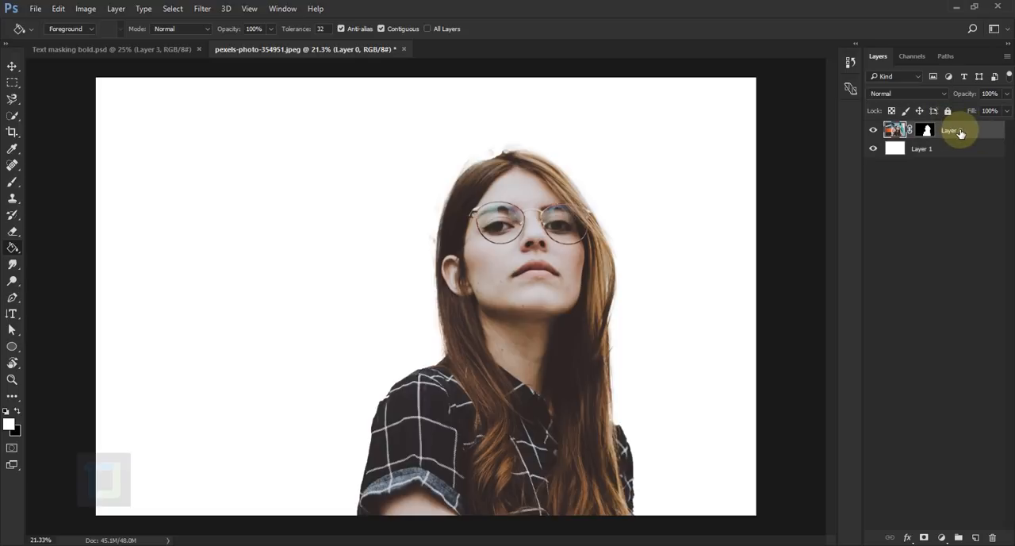
pyautogui.press('ctrl+j')
pyautogui.write('back up')
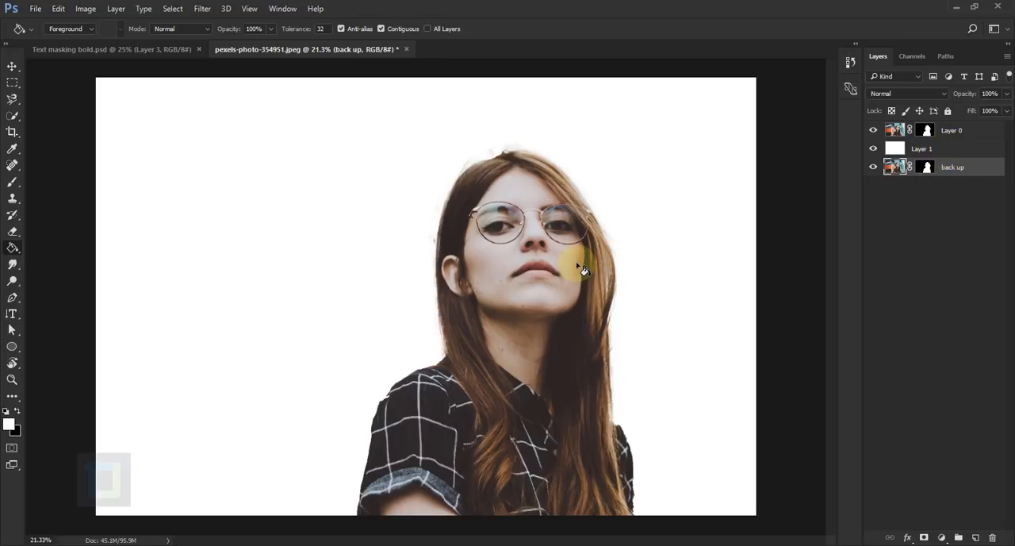
pyautogui.click(952, 130)
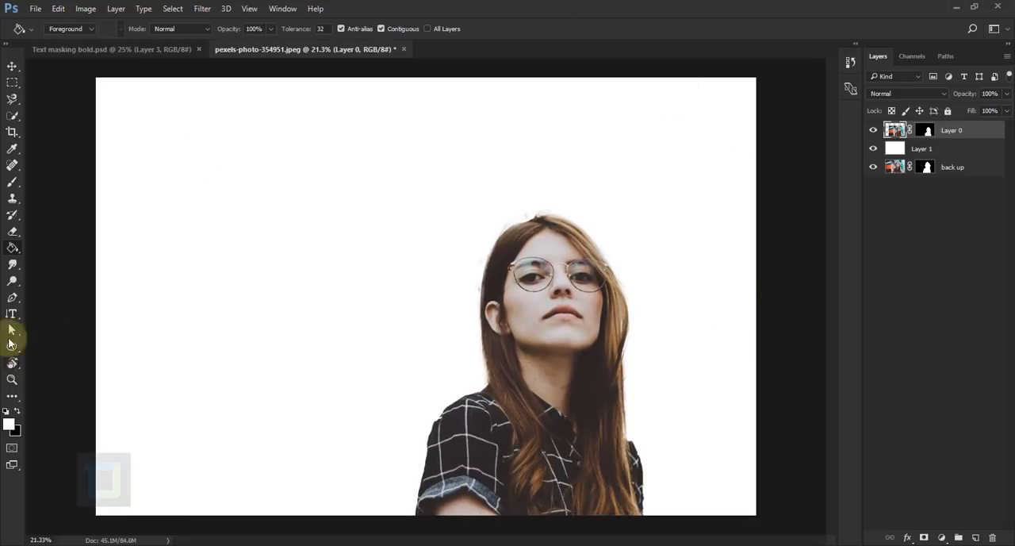
# Step: Choose the Vertical Type Tool with black text colour for the word 'bold'
pyautogui.click(12, 314)
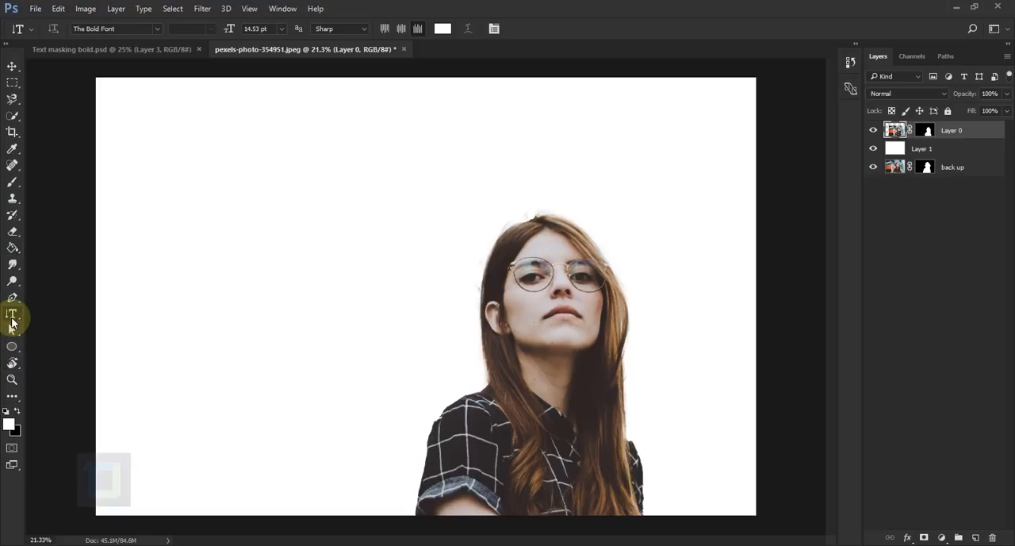
pyautogui.click(13, 314)
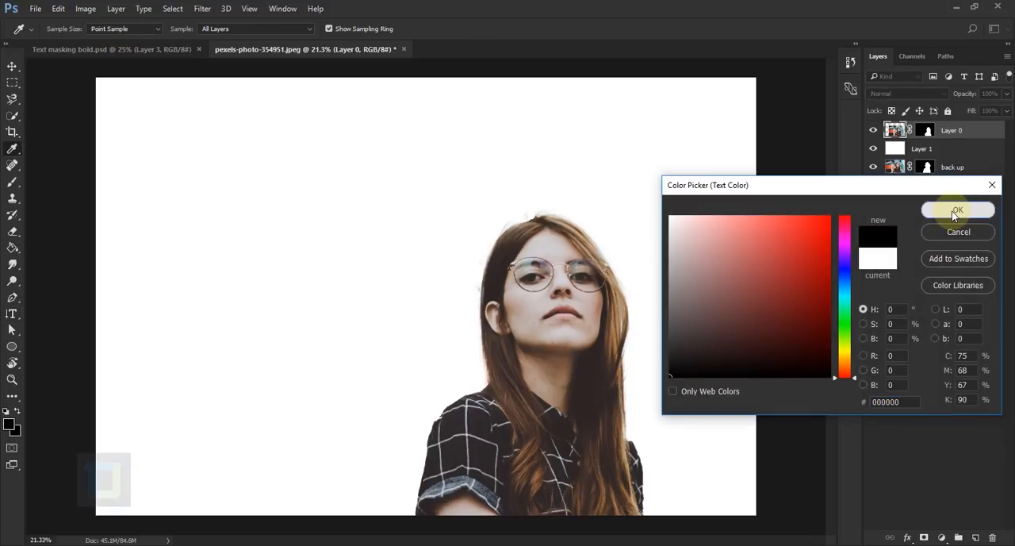
pyautogui.click(959, 210)
pyautogui.write('bold')
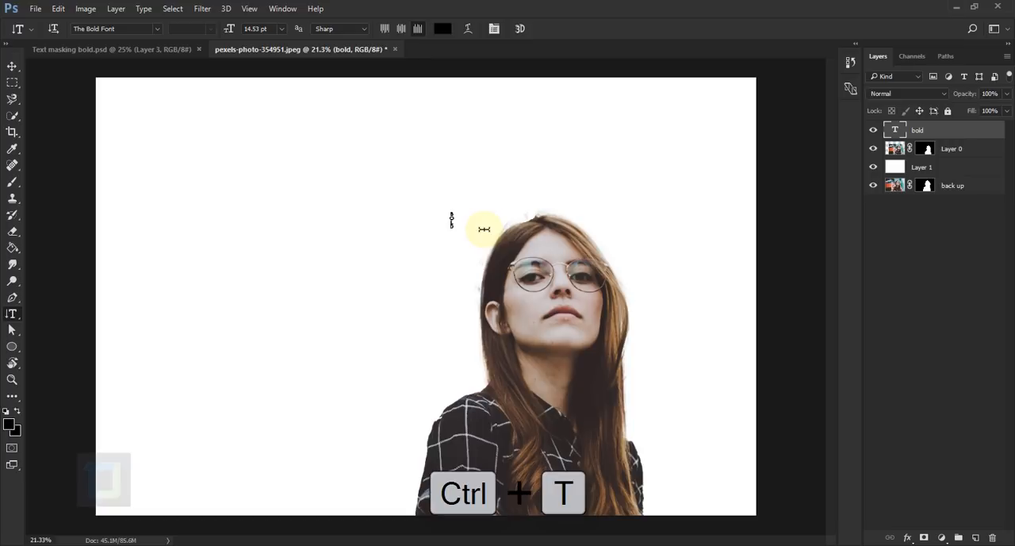
# Step: Free Transform the BOLD lettering to stretch the full canvas height
pyautogui.press('ctrl+t')
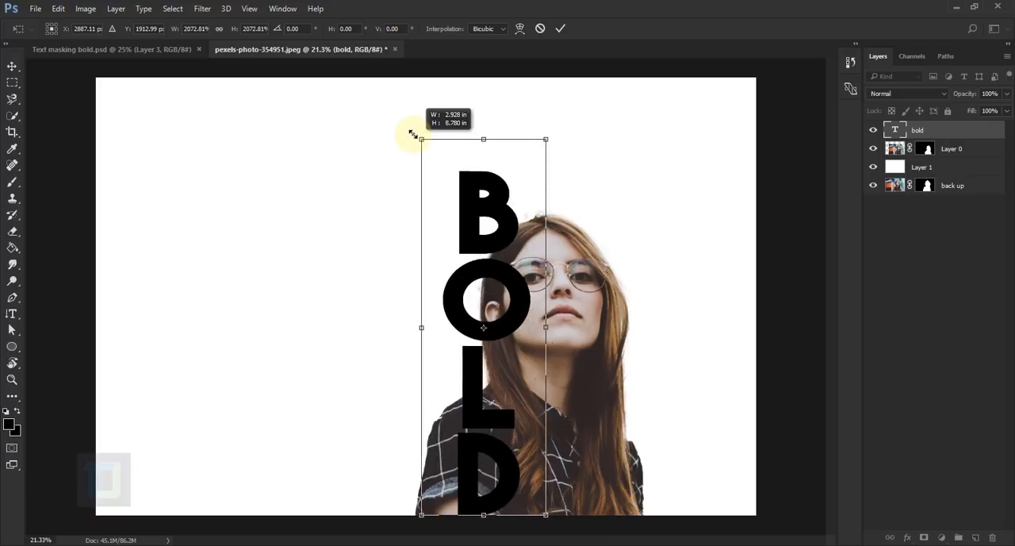
pyautogui.moveTo(422, 140); pyautogui.dragTo(427, 155)
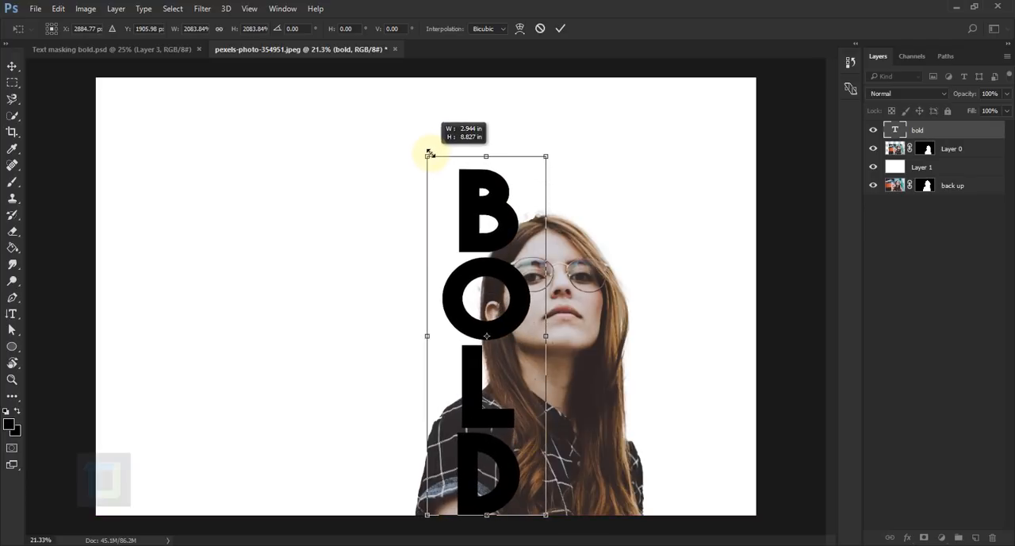
pyautogui.moveTo(427, 156); pyautogui.dragTo(431, 159)
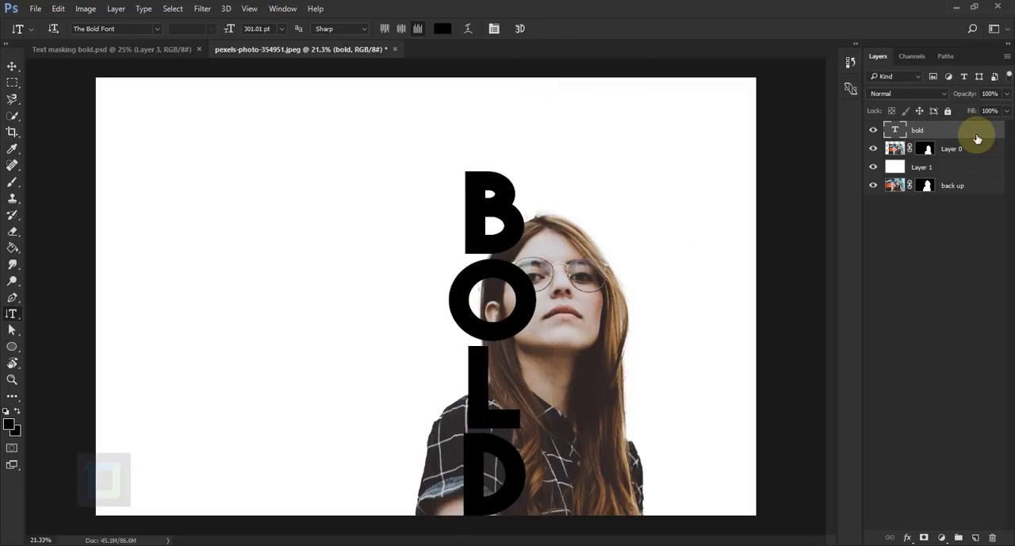
# Step: Enlarge the portrait on Layer 0 to sit behind the tall BOLD letters
pyautogui.click(952, 149)
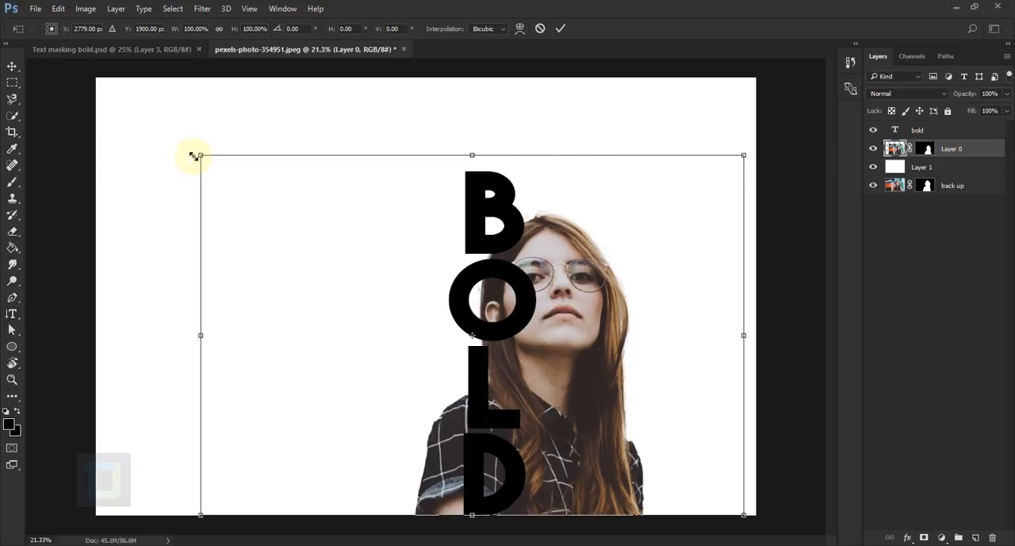
pyautogui.moveTo(200, 155); pyautogui.dragTo(205, 172)
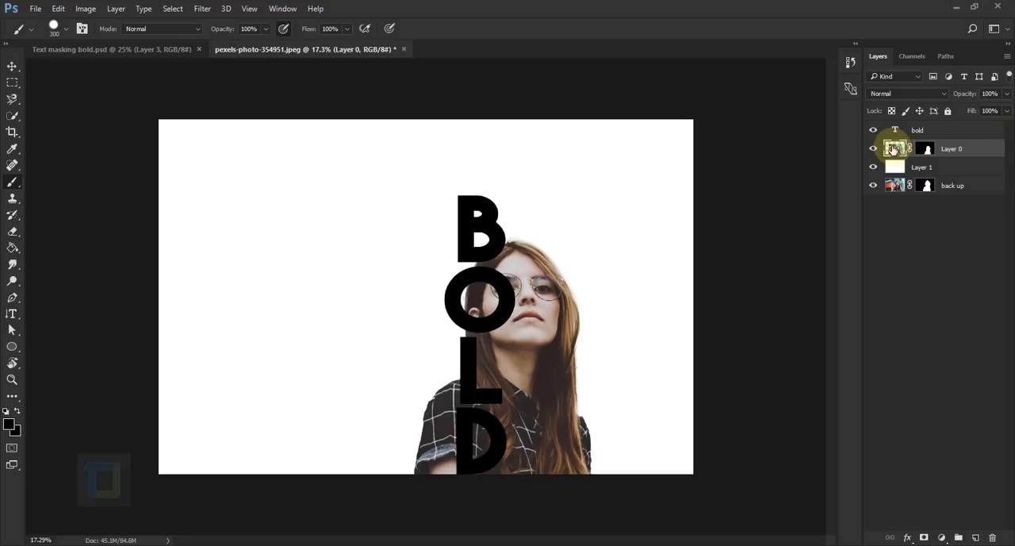
pyautogui.press('ctrl+t')
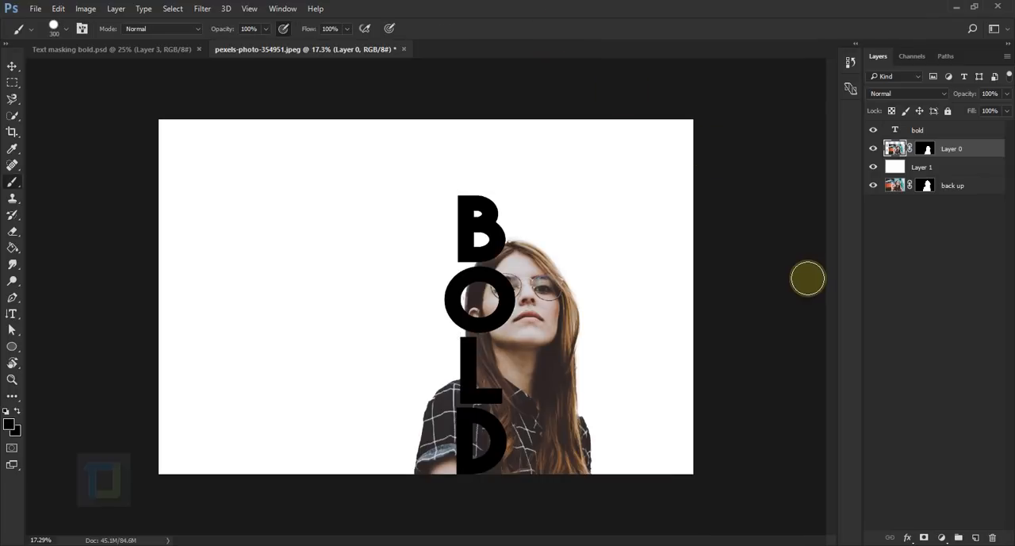
pyautogui.moveTo(891, 253)
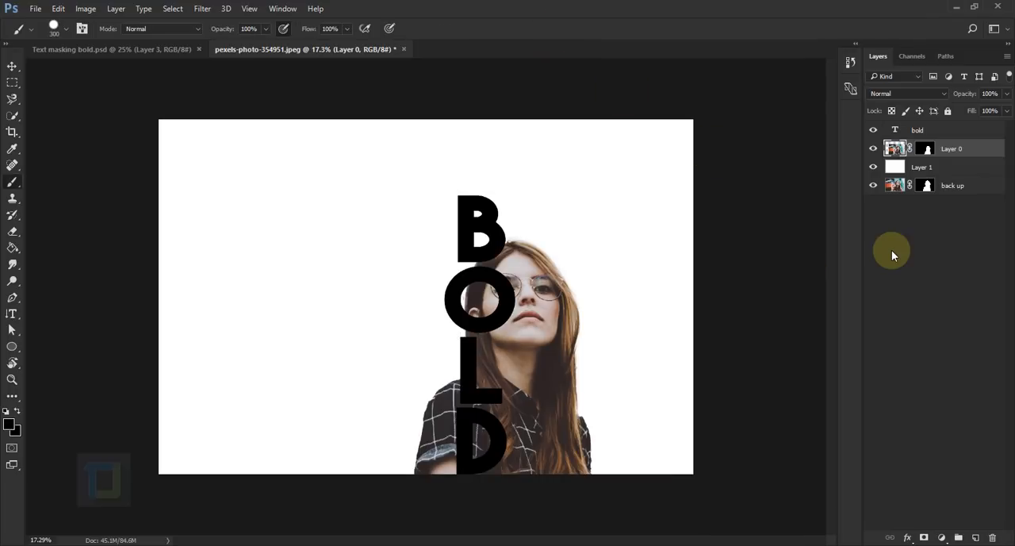
# Step: Target Layer 0's mask and zoom to the shirt left of the L and D to paint it away
pyautogui.click(927, 149)
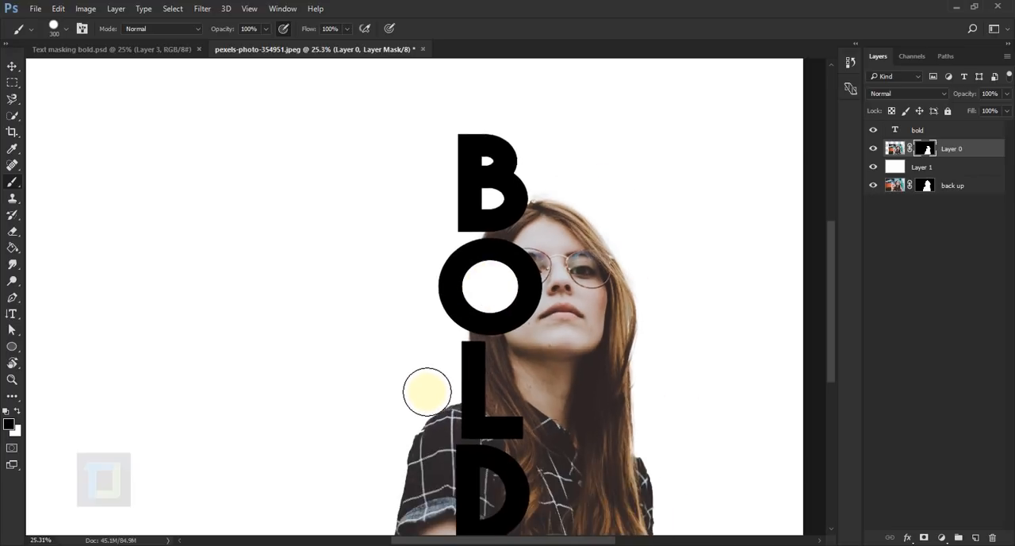
pyautogui.press('ctrl++')
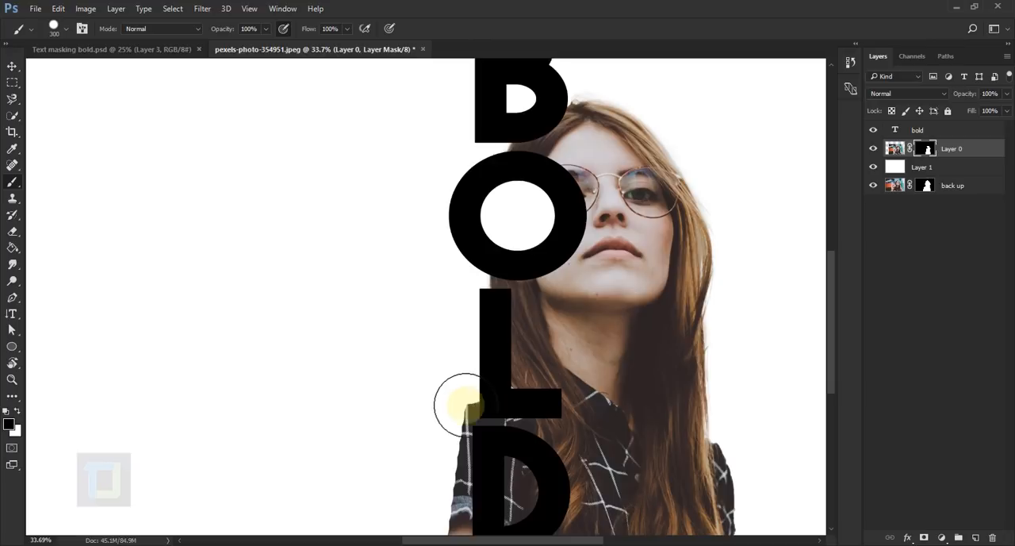
pyautogui.scroll(-3)
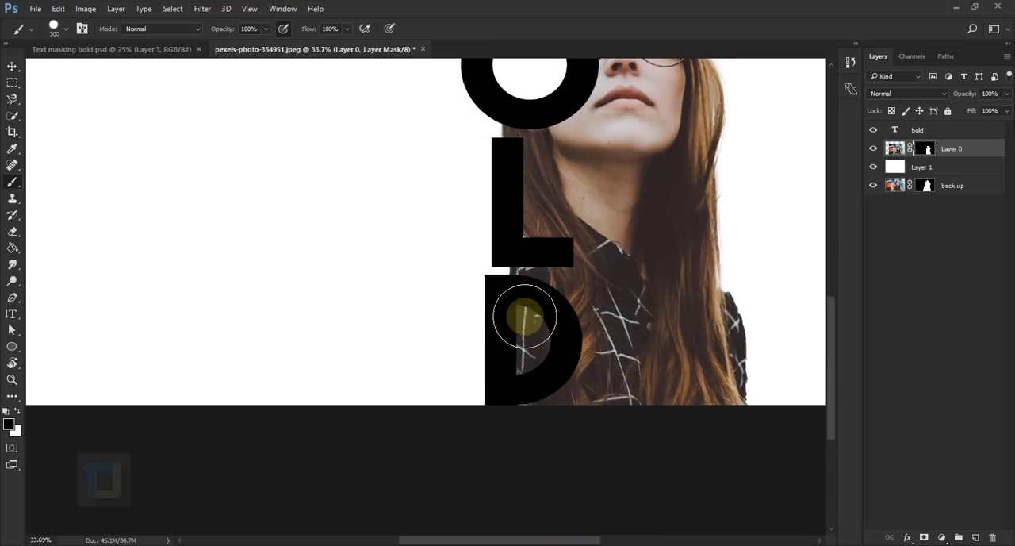
pyautogui.scroll(-3)
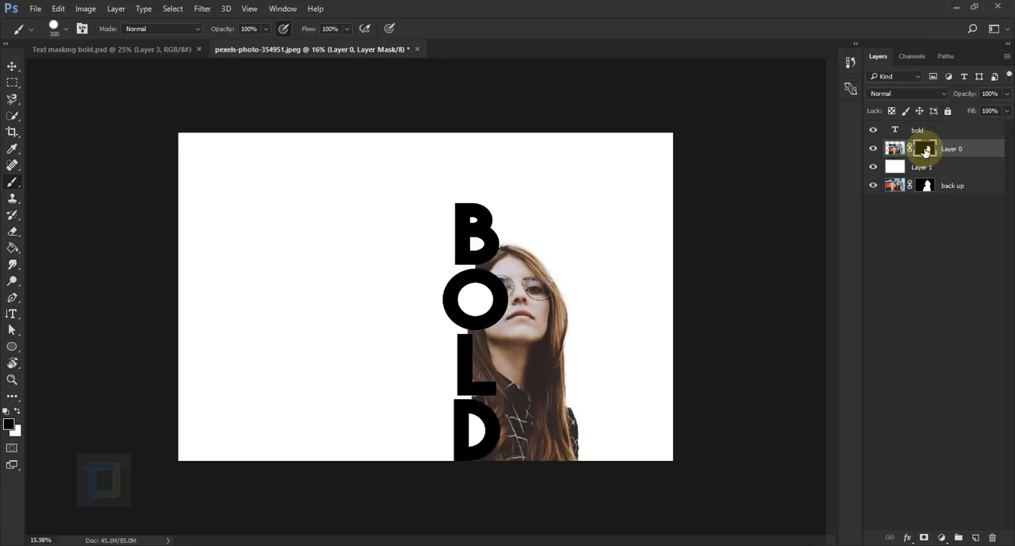
# Step: Load the BOLD letters as a selection and expand it by 13 px for the white gap
pyautogui.press('ctrl')
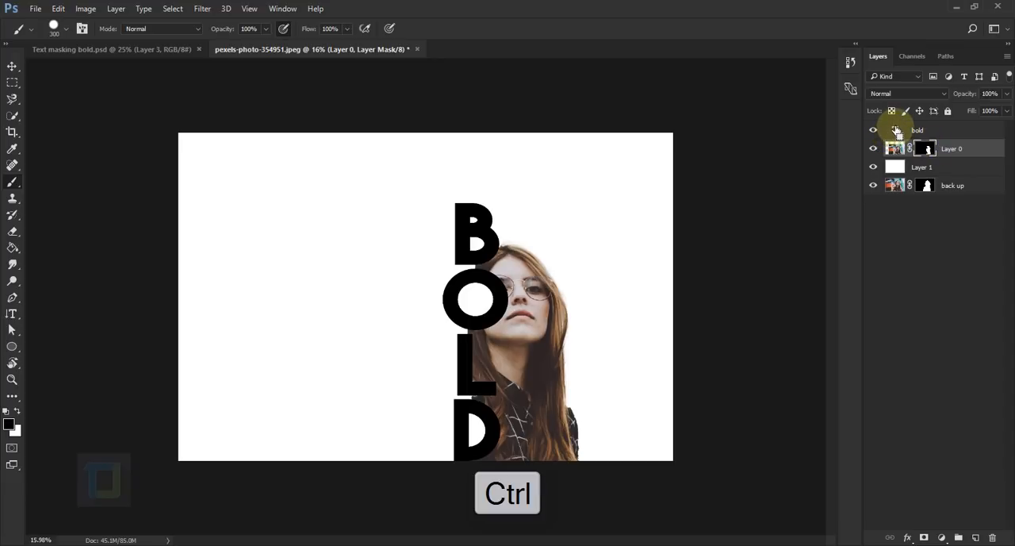
pyautogui.click(895, 130)
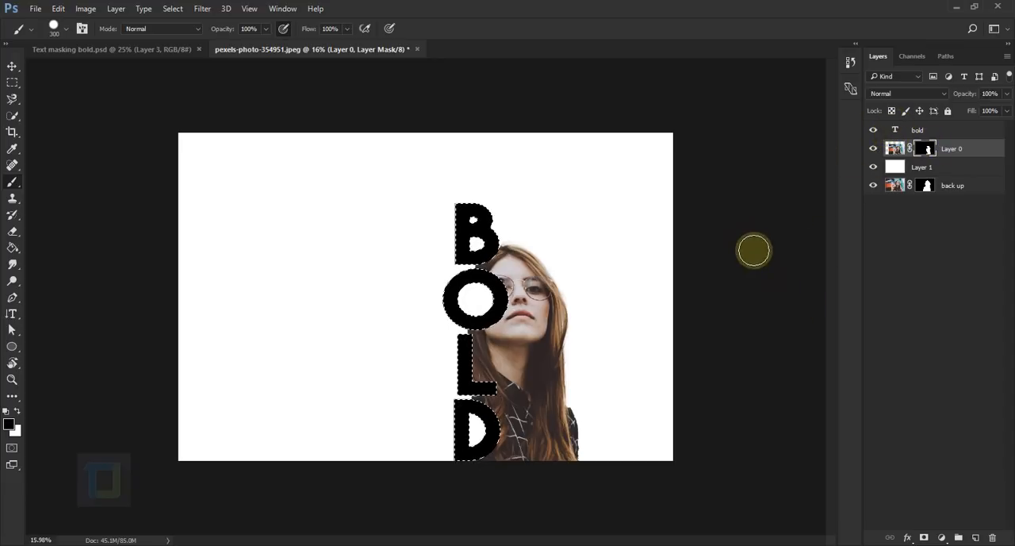
pyautogui.click(171, 10)
pyautogui.write('13')
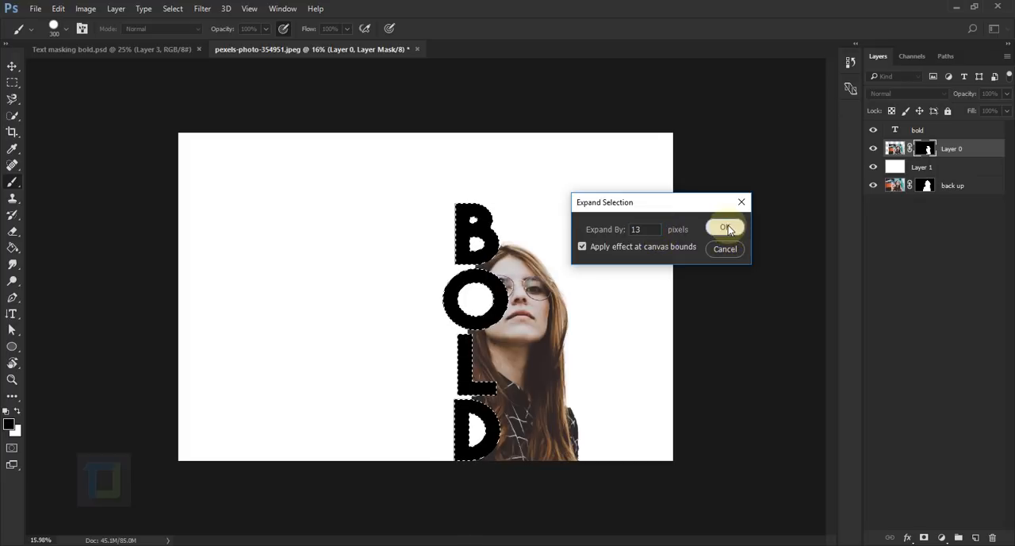
pyautogui.click(725, 228)
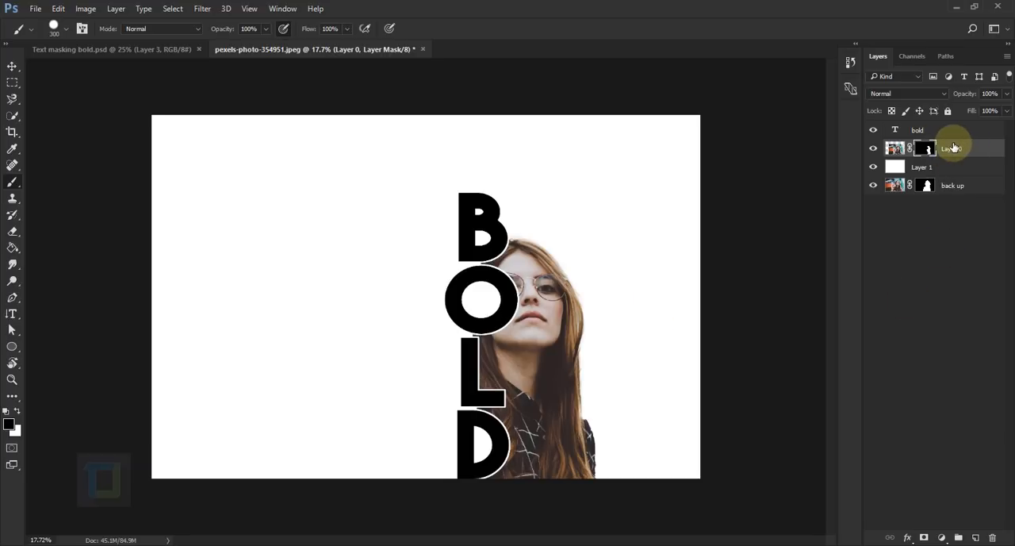
# Step: Duplicate the portrait, move the copy above the text and delete its layer mask
pyautogui.press('ctrl+j')
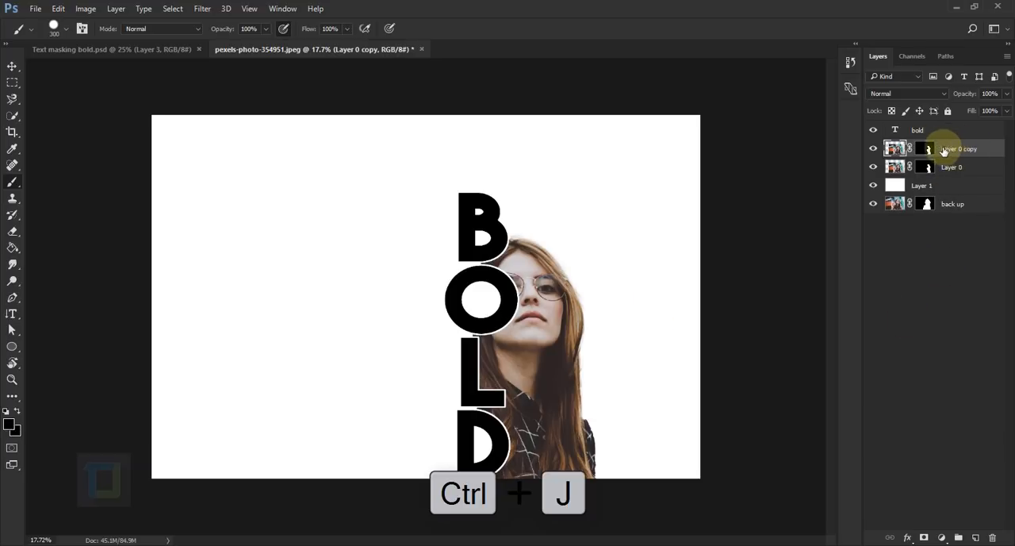
pyautogui.press('ctrl+j')
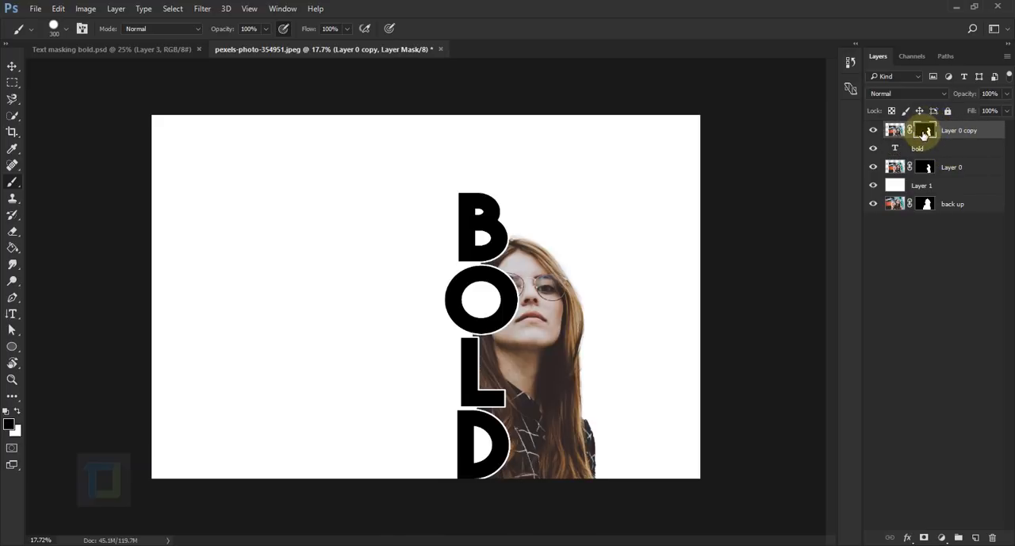
pyautogui.rightClick(923, 130)
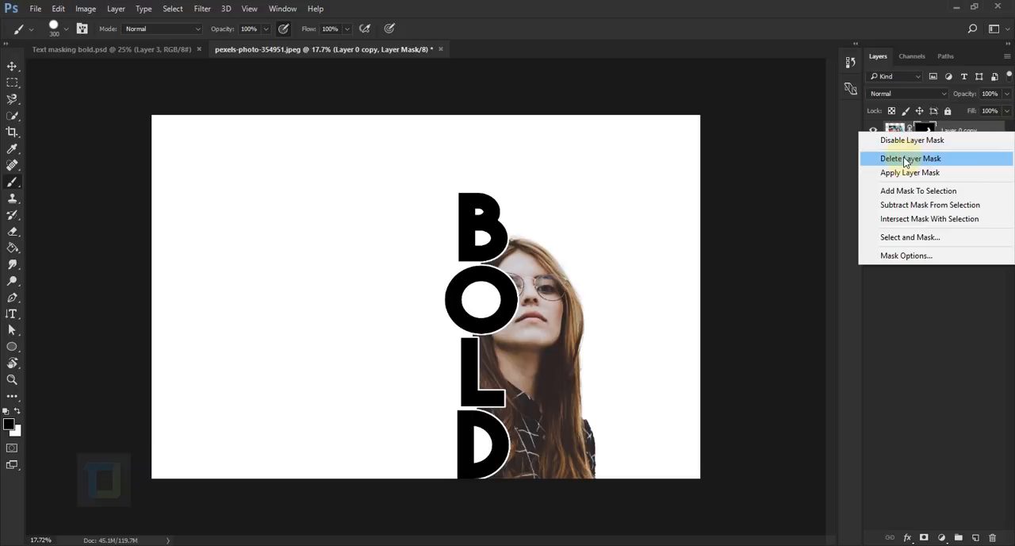
pyautogui.click(910, 158)
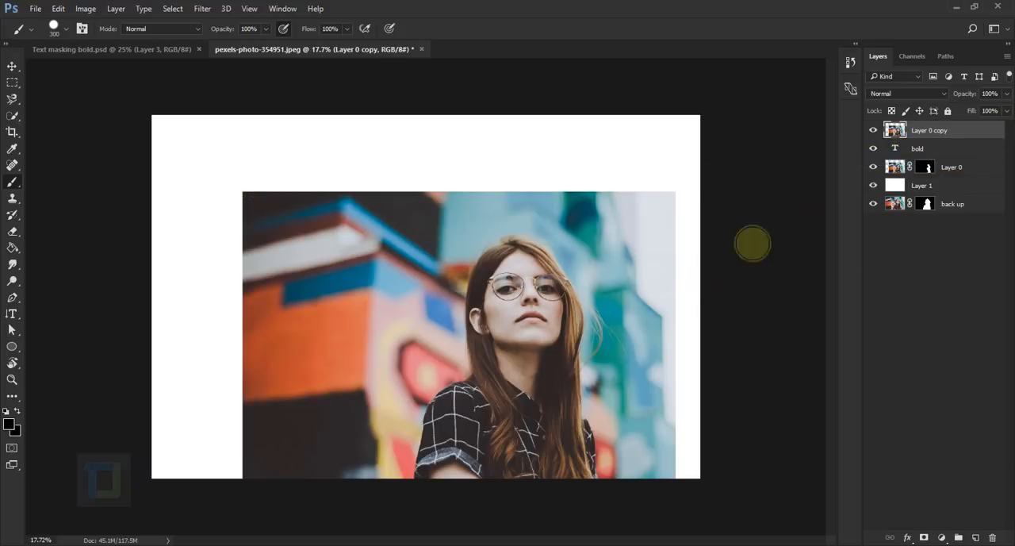
# Step: Clip the unmasked photo copy into the BOLD letters with a clipping mask
pyautogui.rightClick(930, 130)
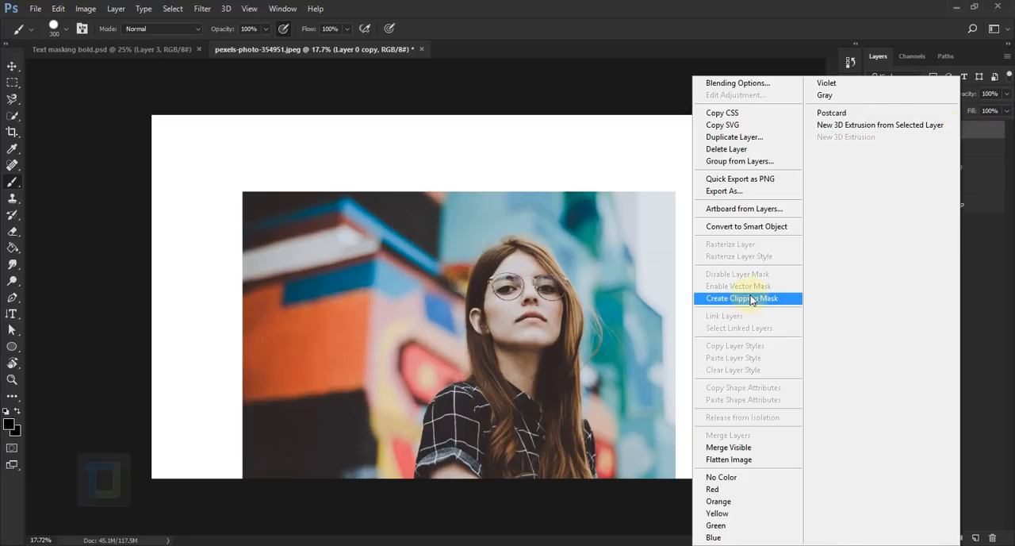
pyautogui.click(739, 298)
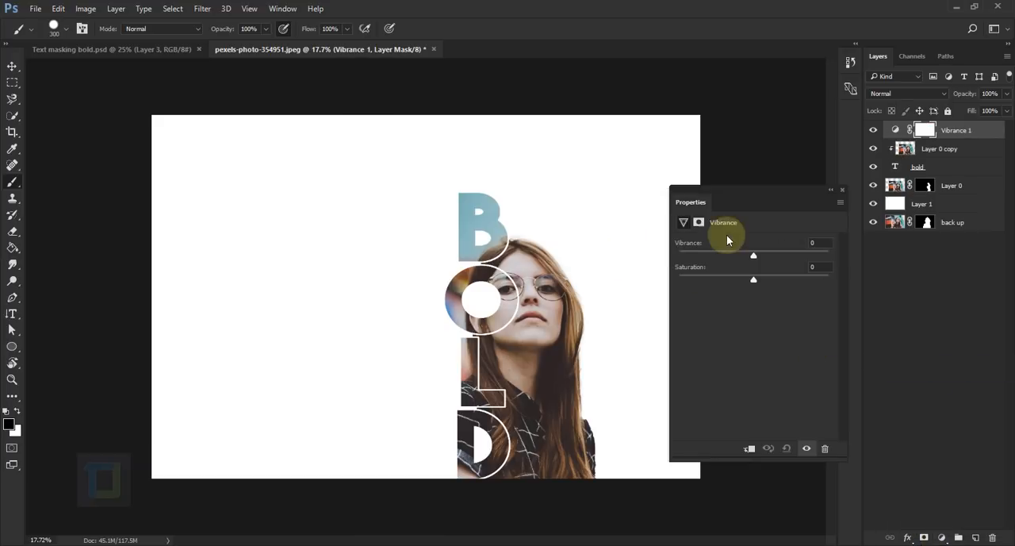
# Step: Raise the Vibrance adjustment to boost the photo's colours inside the letters
pyautogui.moveTo(754, 255); pyautogui.dragTo(829, 255)
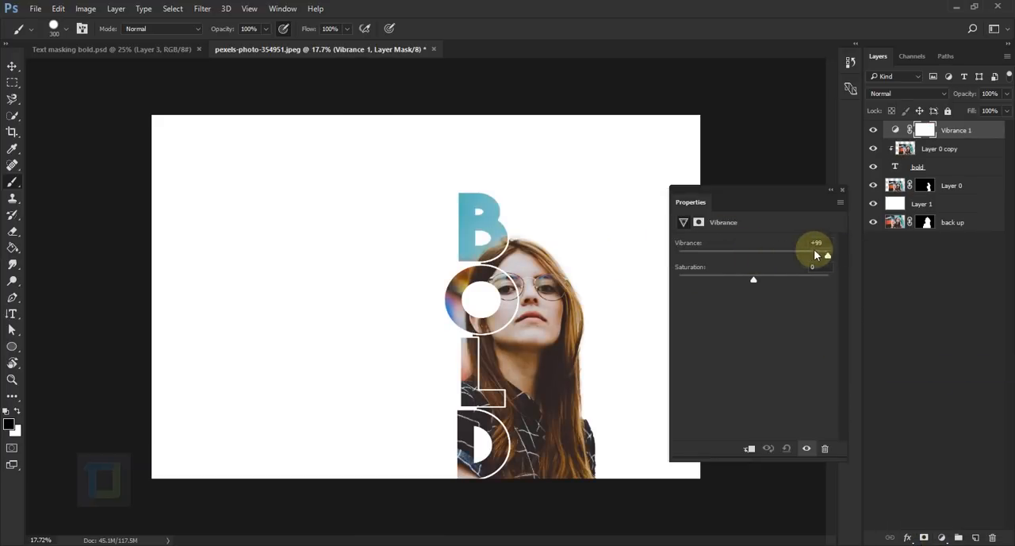
pyautogui.moveTo(817, 256); pyautogui.dragTo(796, 256)
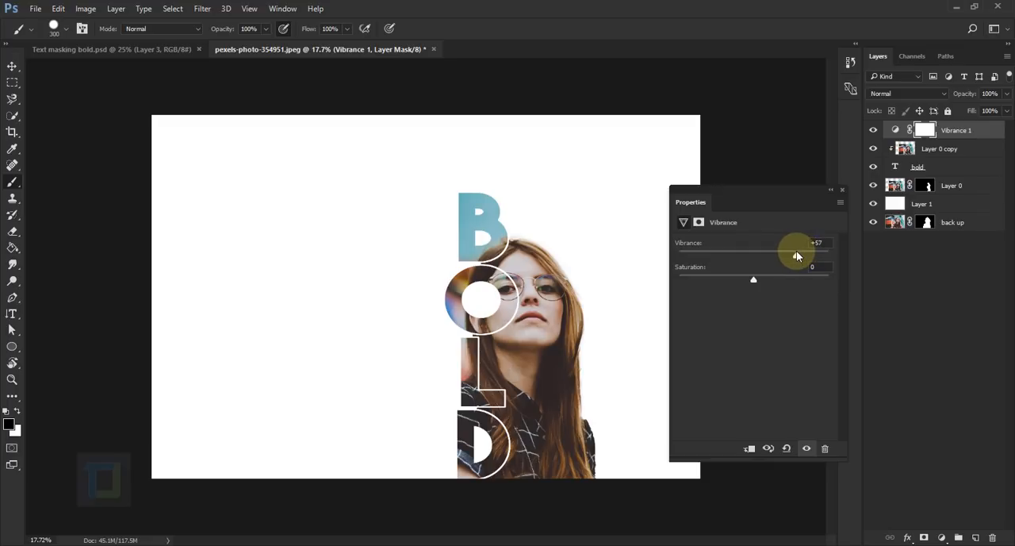
# Step: Add the caption text 'SOMETHING BS ABOUT BE WHO YOU ARE'
pyautogui.click(842, 190)
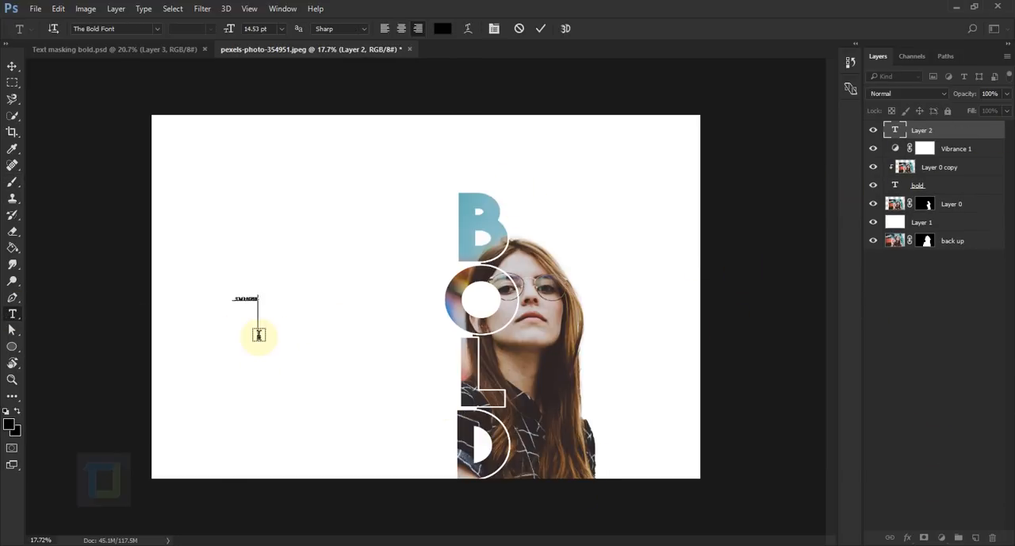
pyautogui.write('SOMETHING BS ABOUT BE WHO YOU ARE')
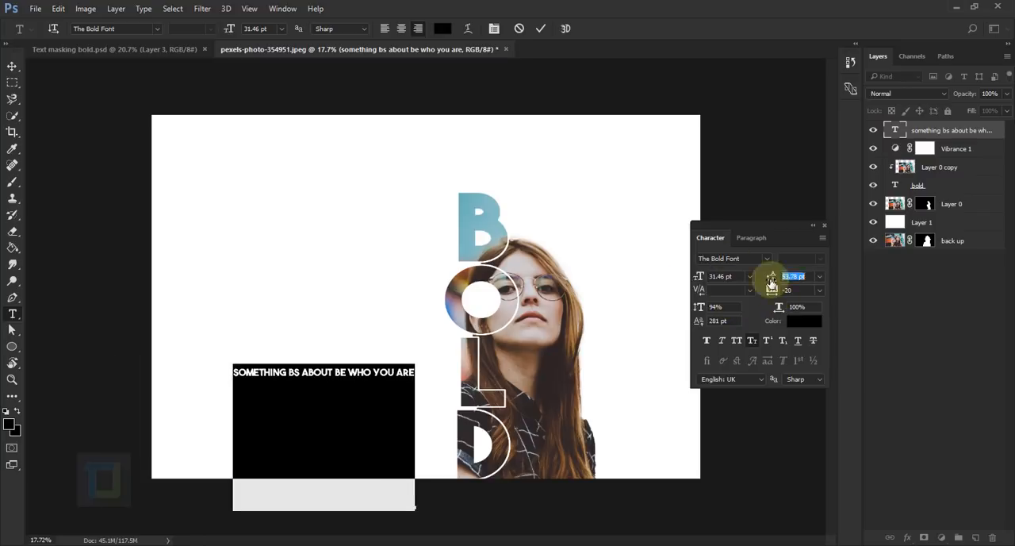